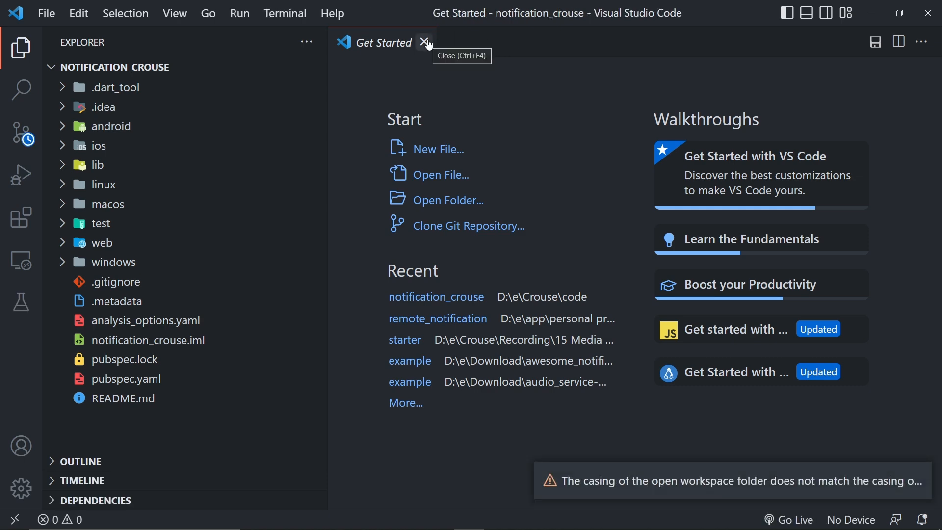
Step: Close the VS Code welcome page and select the awesome_notifications 0.7.4+1 title on pub.dev
click(425, 42)
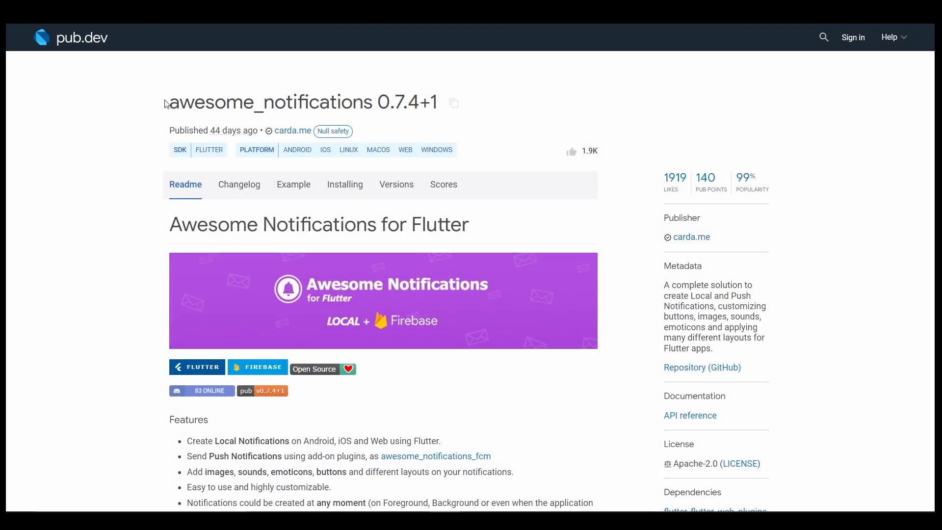
triple_click(302, 102)
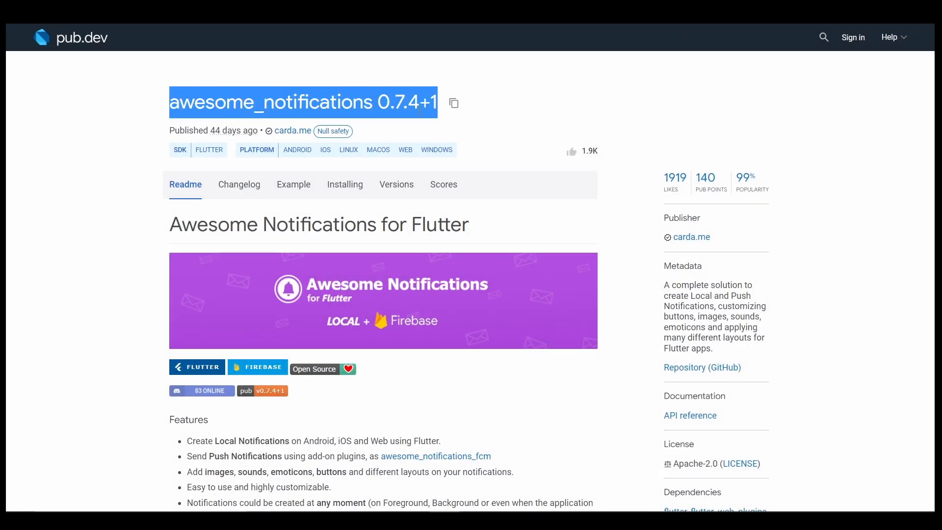
mouse_move(455, 103)
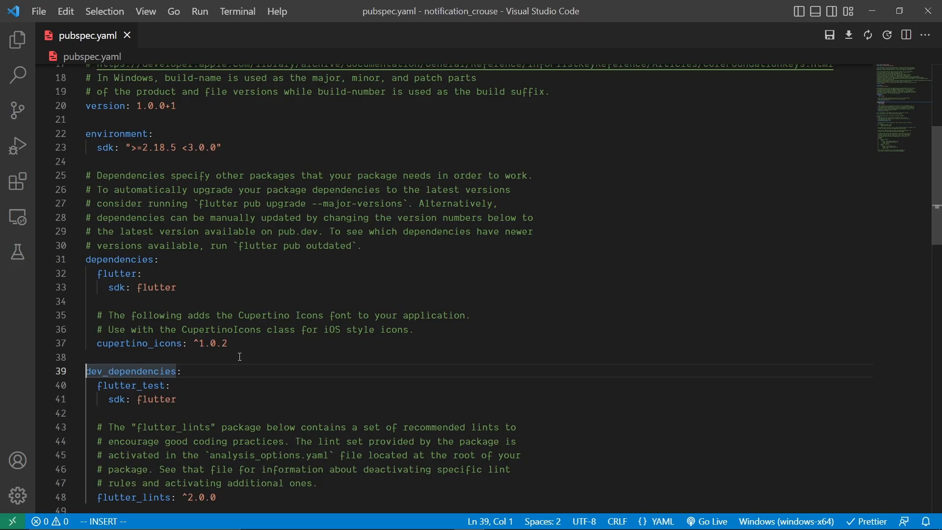
Step: Add awesome_notifications: ^0.7.4+1 on a new line under dependencies in pubspec.yaml
key(Enter)
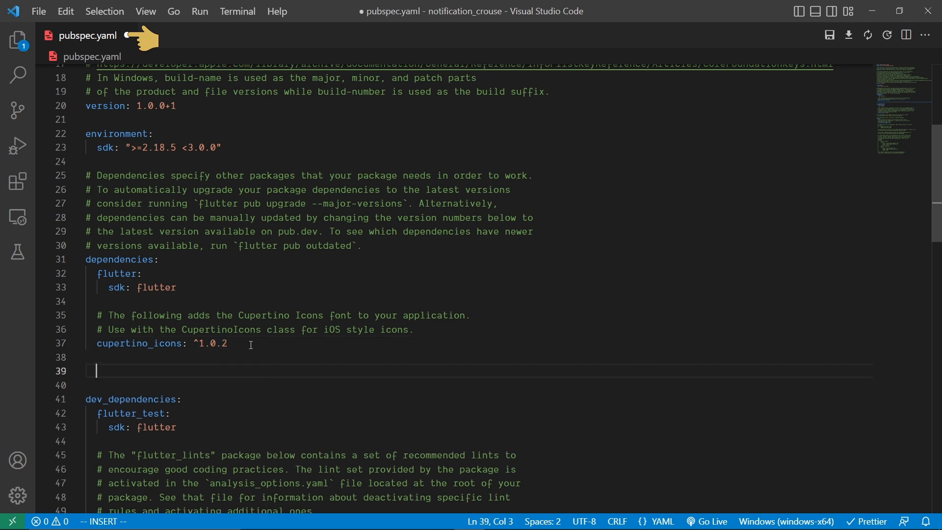
text(awesome_notifications: ^0.7.4+1)
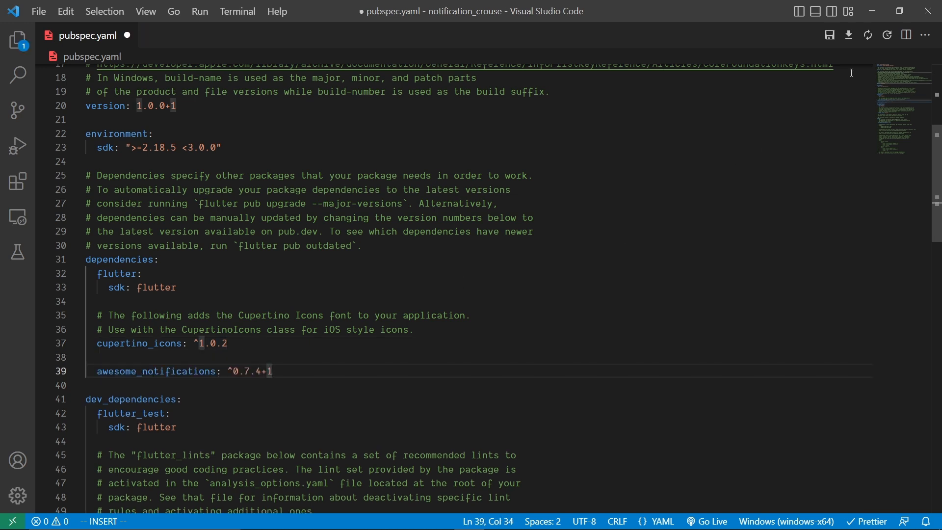
click(848, 34)
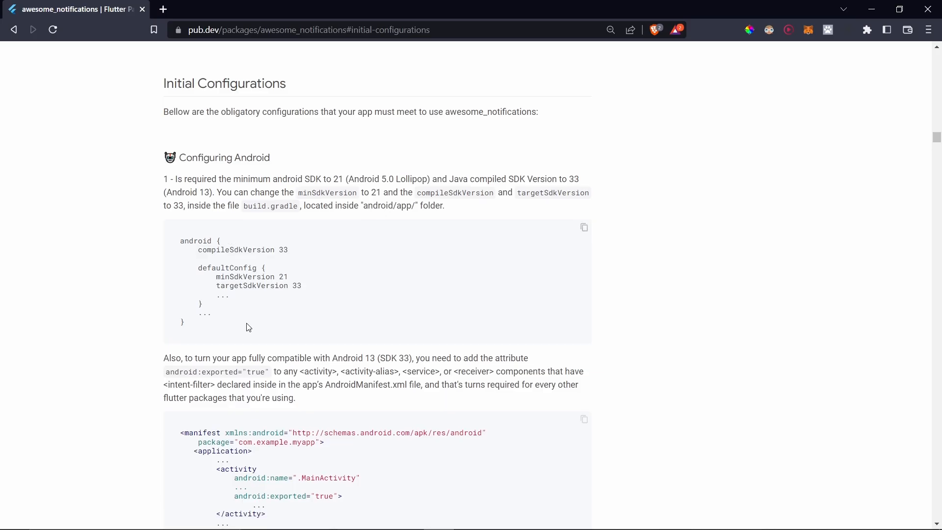
mouse_move(283, 247)
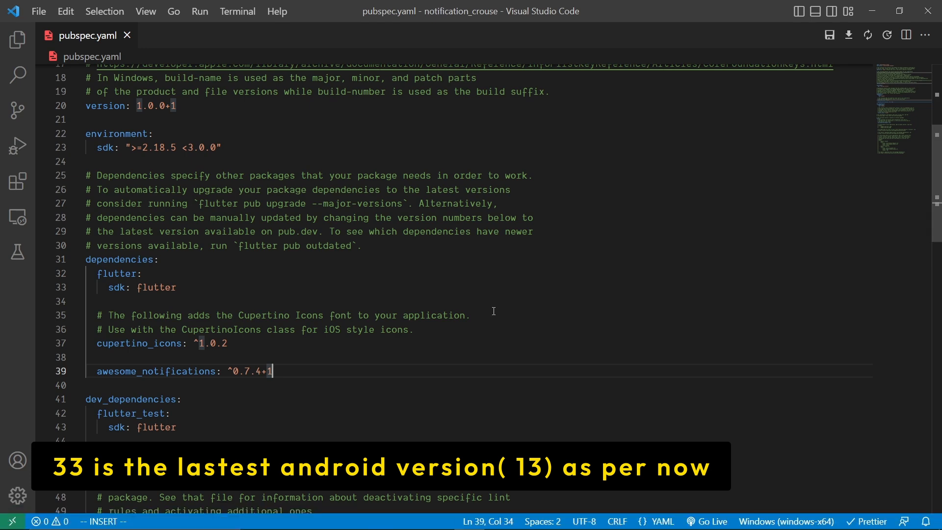
Step: Locate and open the app-level build.gradle through the file search with 'bui'
key(ctrl+p)
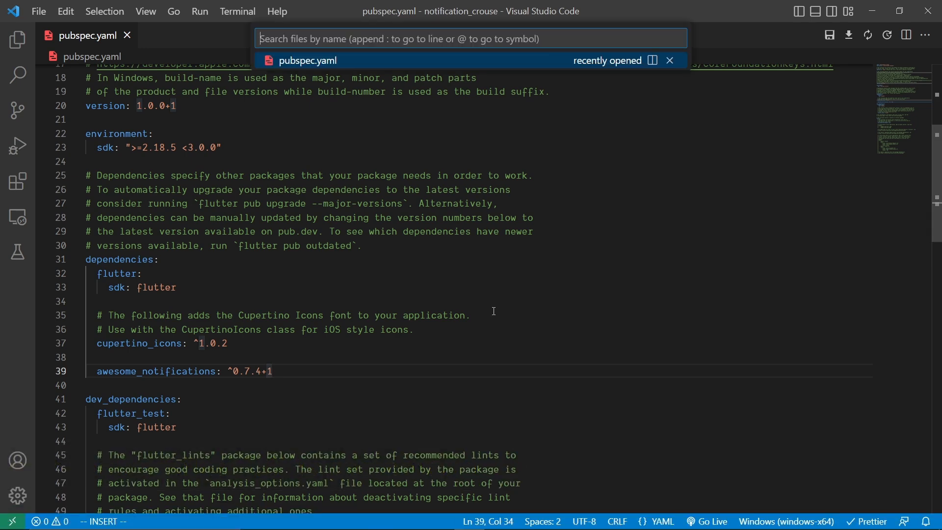
text(bui)
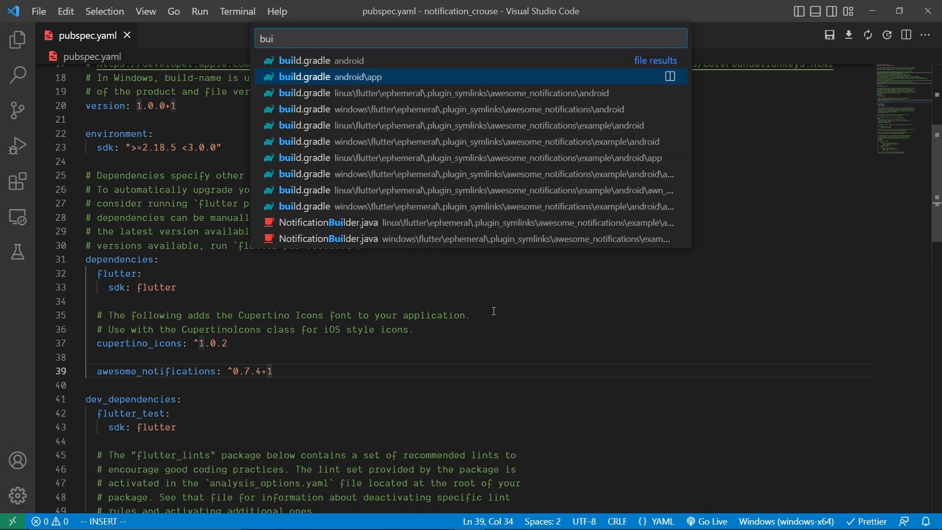
click(324, 76)
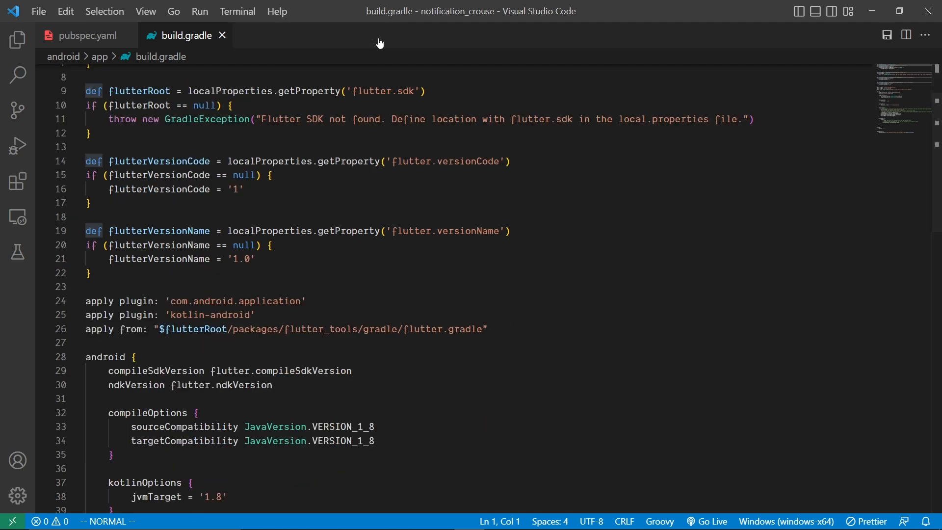
Step: Set compileSdkVersion 33, minSdkVersion 21 and targetSdkVersion 33 in build.gradle
scroll(down, 3)
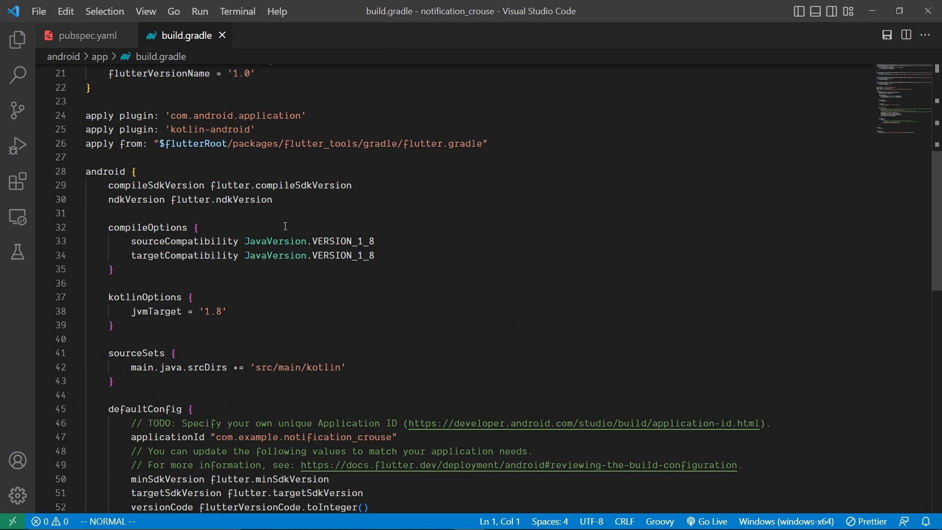
text(33)
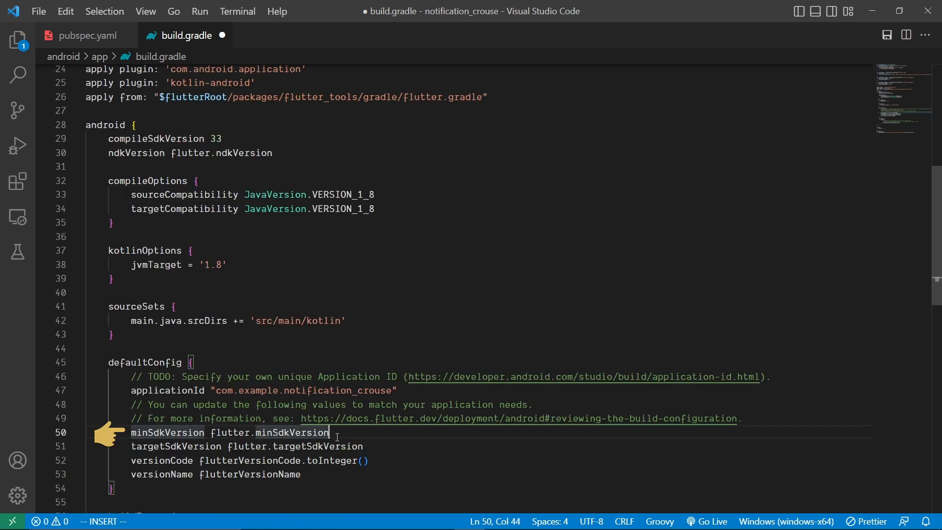
text(21)
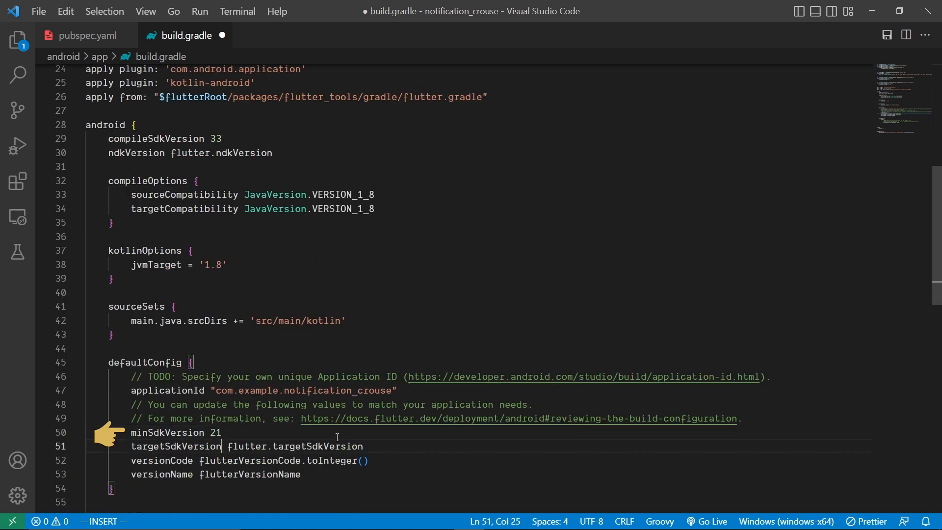
text(33)
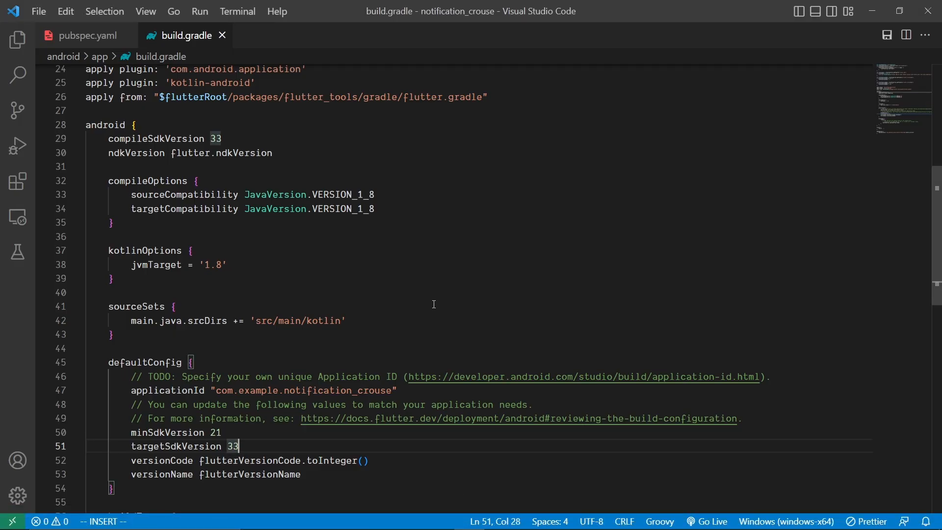
Step: Open the main AndroidManifest.xml via file search 'and' to check android:exported="true"
text(and)
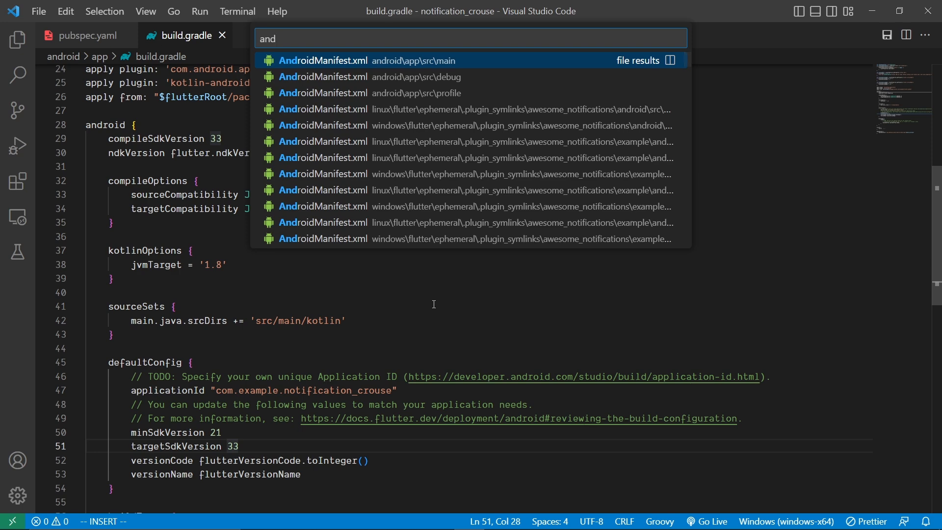
click(323, 60)
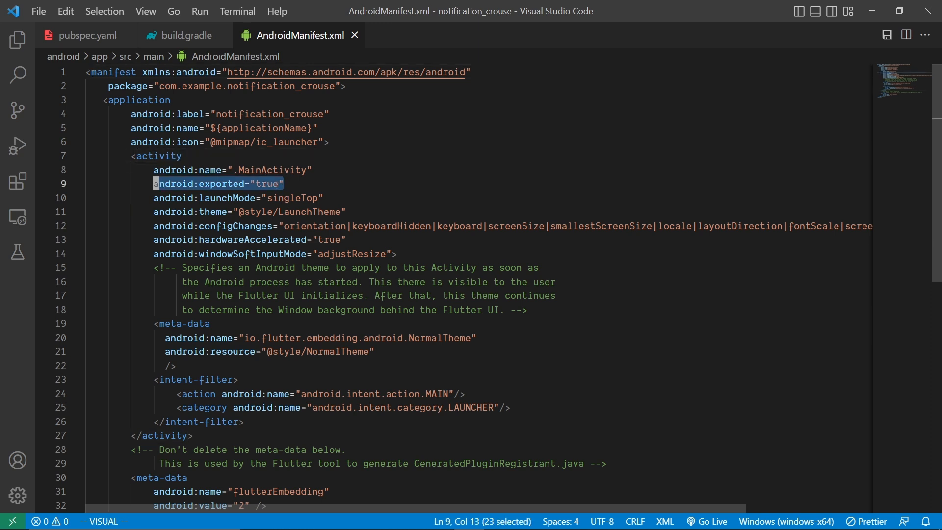
mouse_move(286, 183)
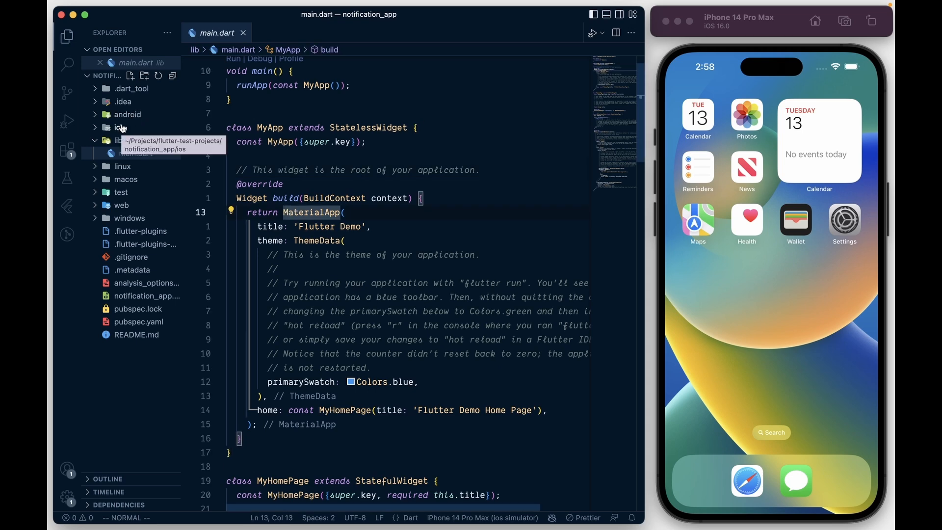
Step: Open the project's ios folder in Xcode from the Explorer context menu
right_click(117, 127)
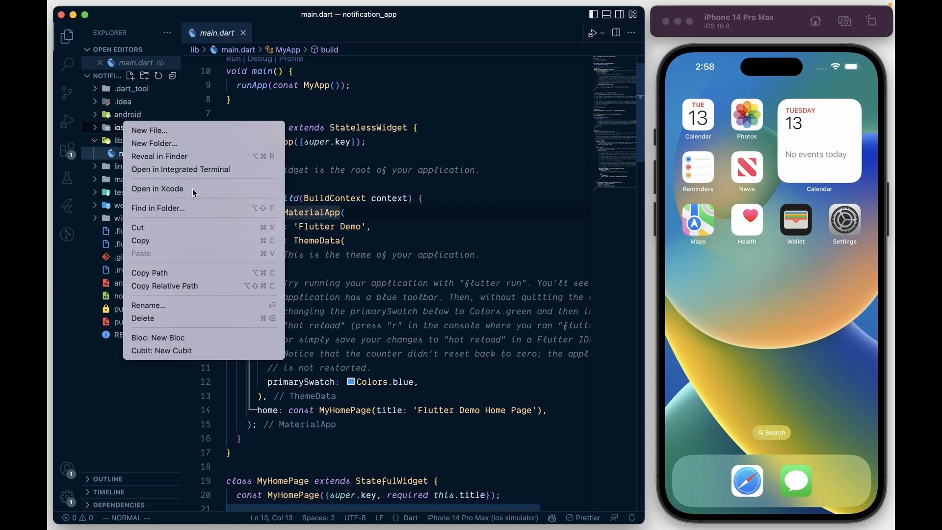
click(157, 188)
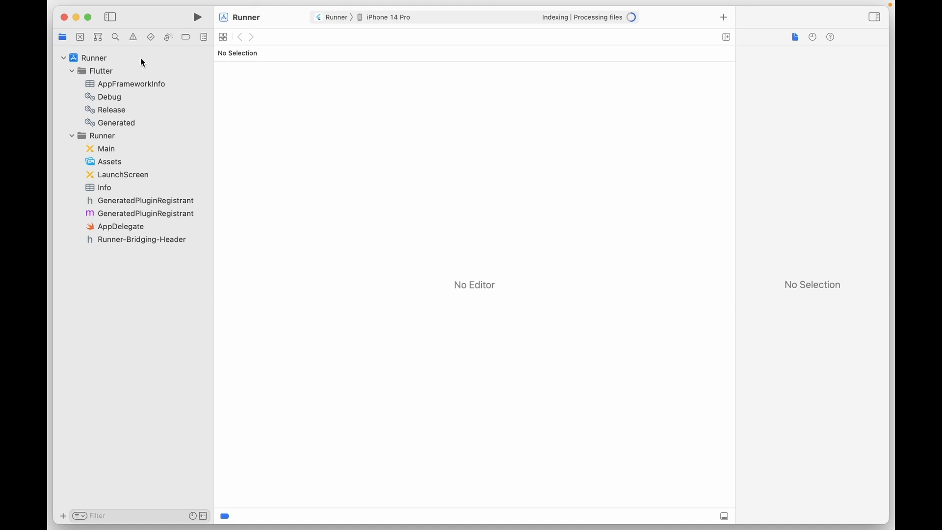
Step: In Runner's Build Settings, filter 'dist', 'safe A' and 'deplo' to verify both distribution options are No
click(94, 58)
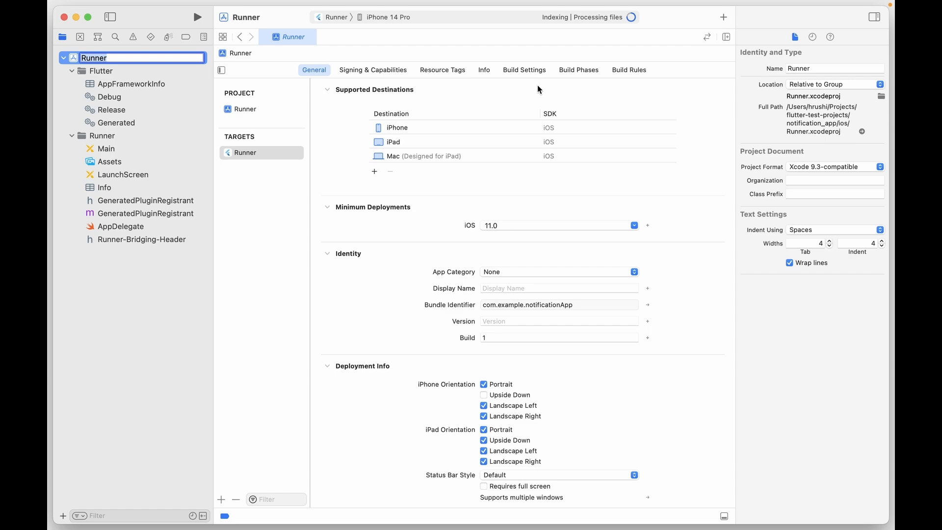
click(523, 70)
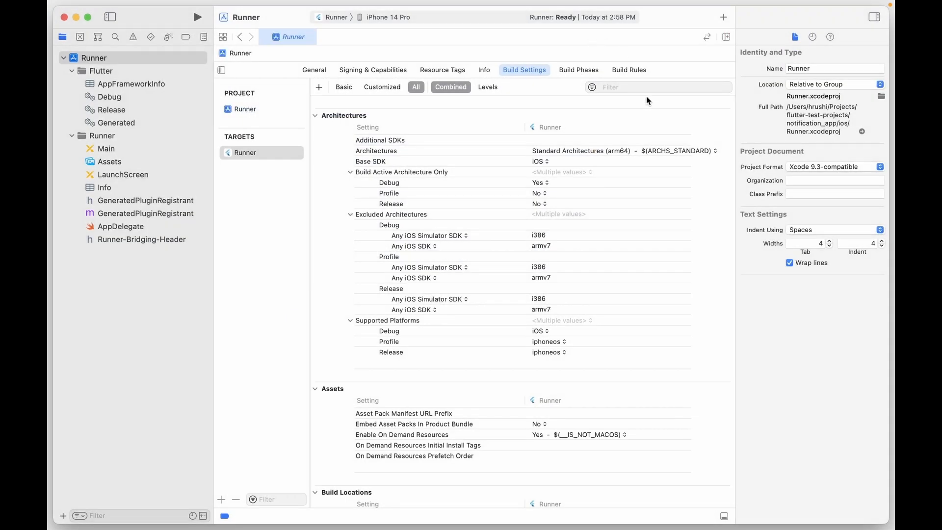
text(dist)
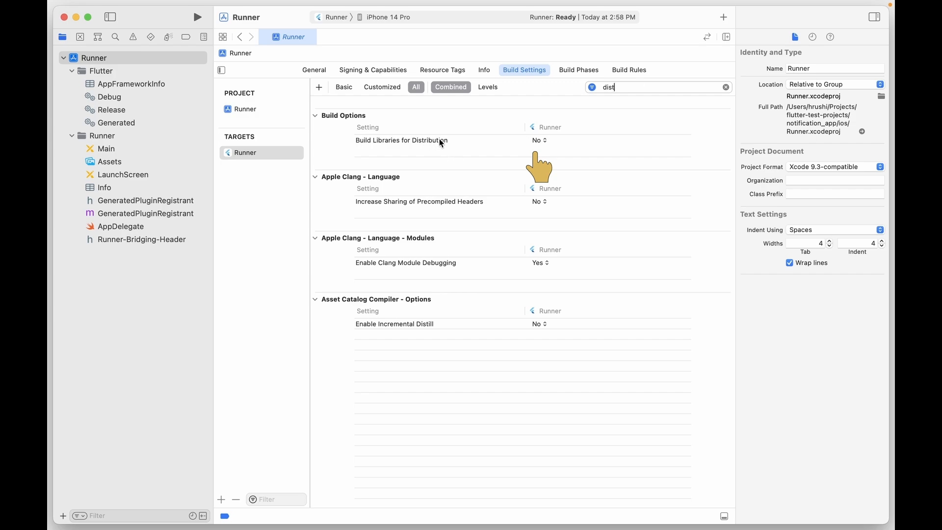
text(safe)
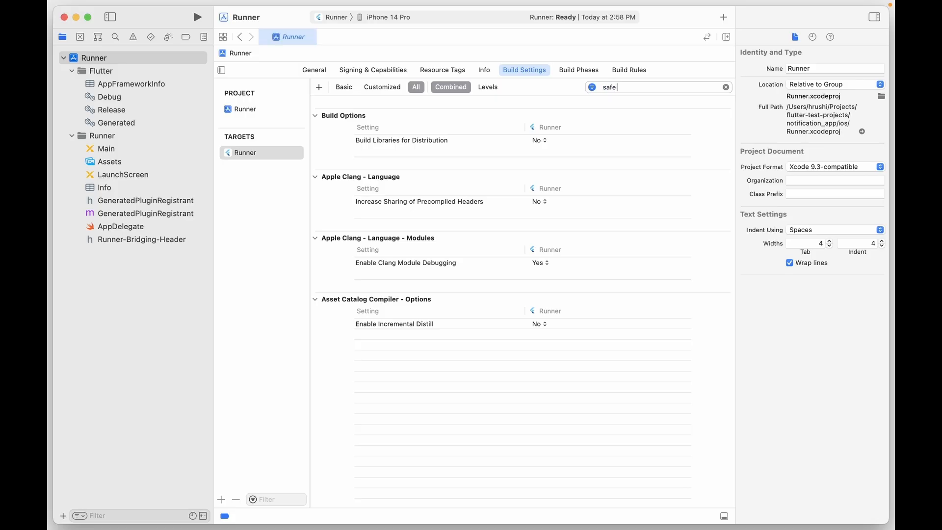
text(A)
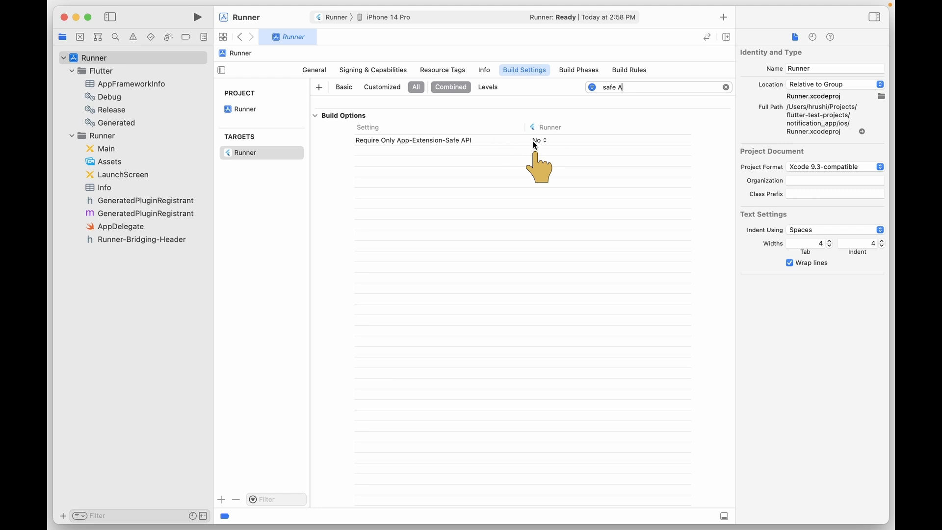
text(deplo)
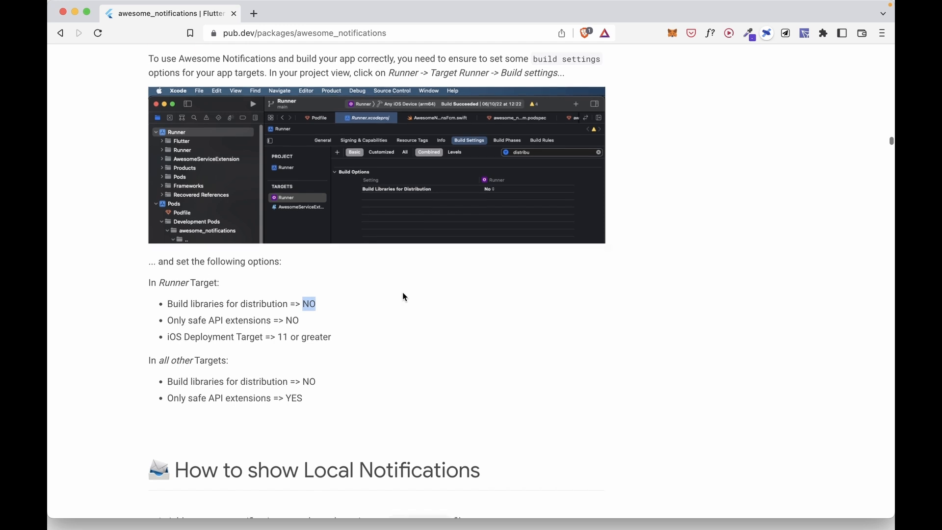
Step: Scroll the pub.dev page down to the iOS build settings options list
scroll(down, 3)
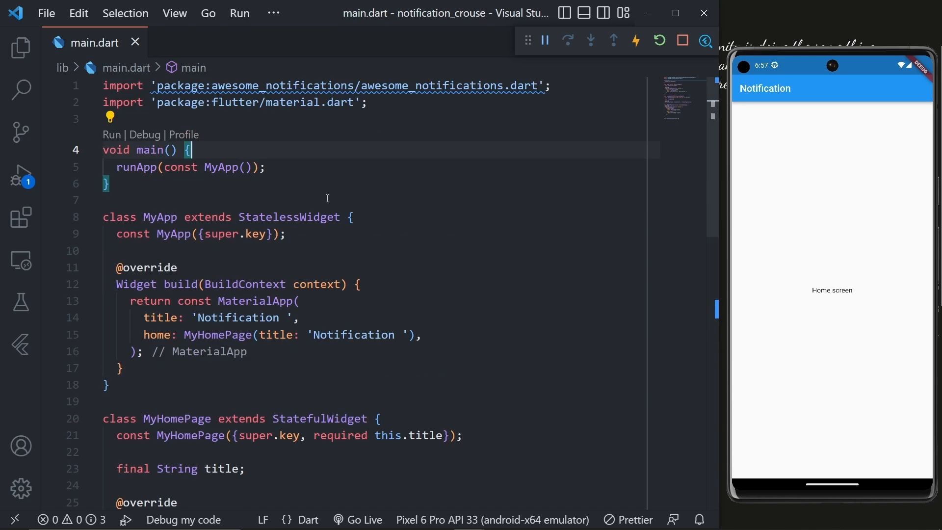
mouse_move(315, 167)
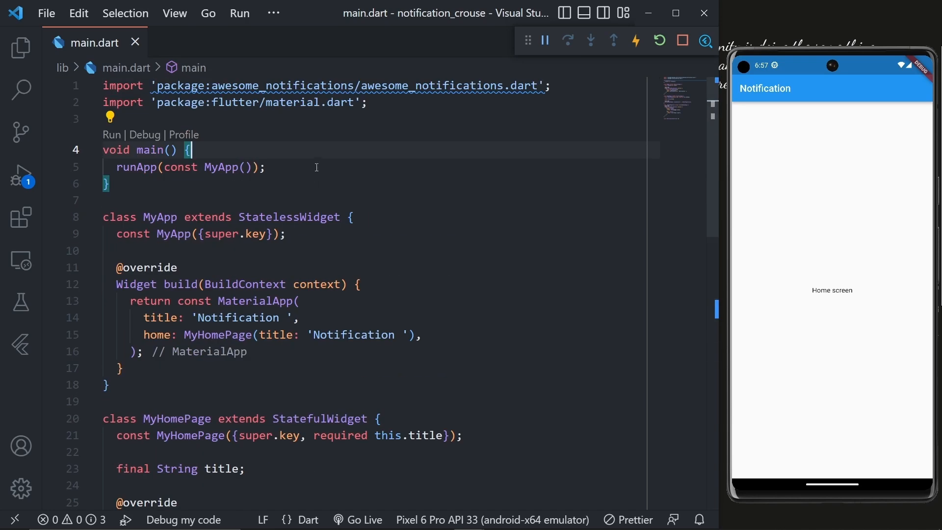
Step: Write AwesomeNotifications().initialize with a NotificationChannel using channelKey 'basic_channel' in main()
text(AwesomeNotifications();)
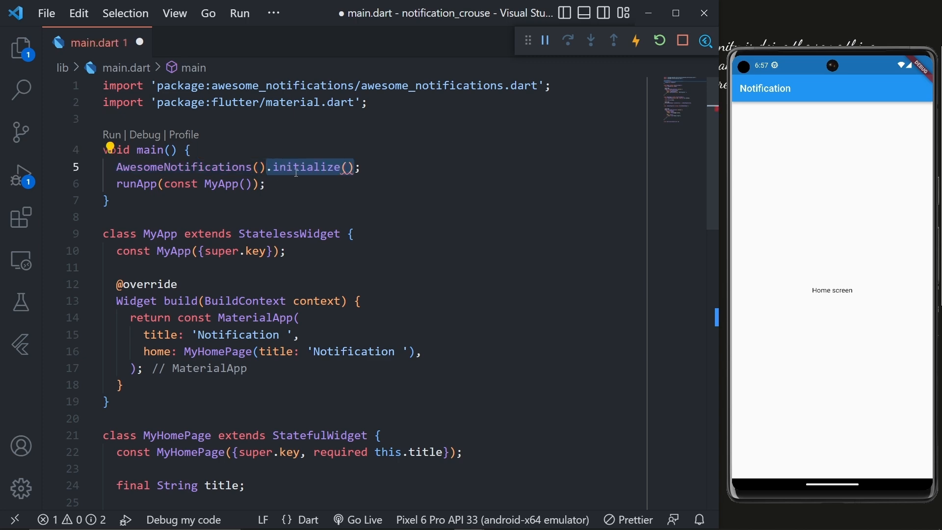
mouse_move(309, 167)
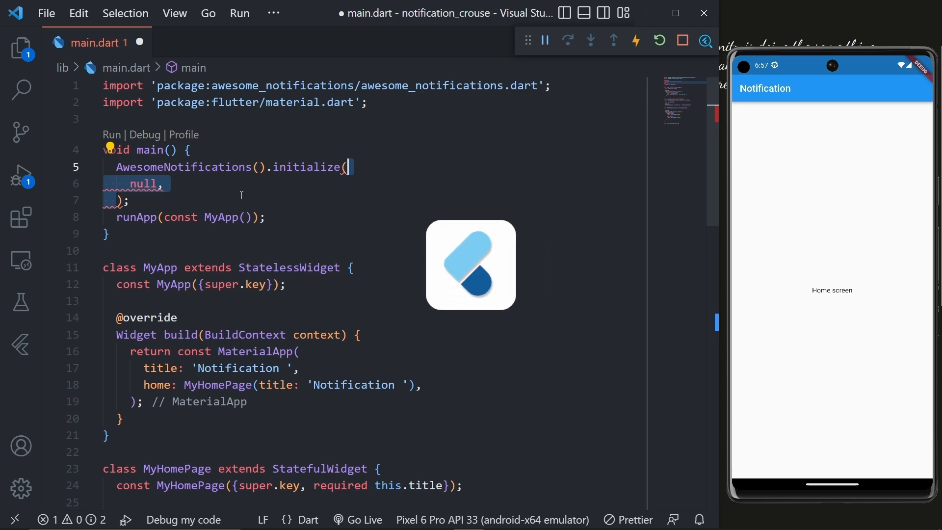
text([],)
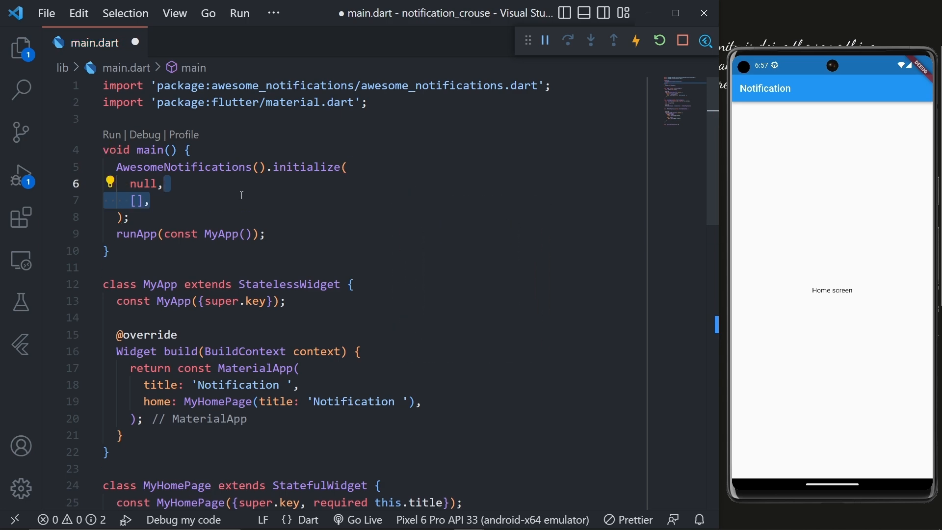
text(NotificationChannel(),)
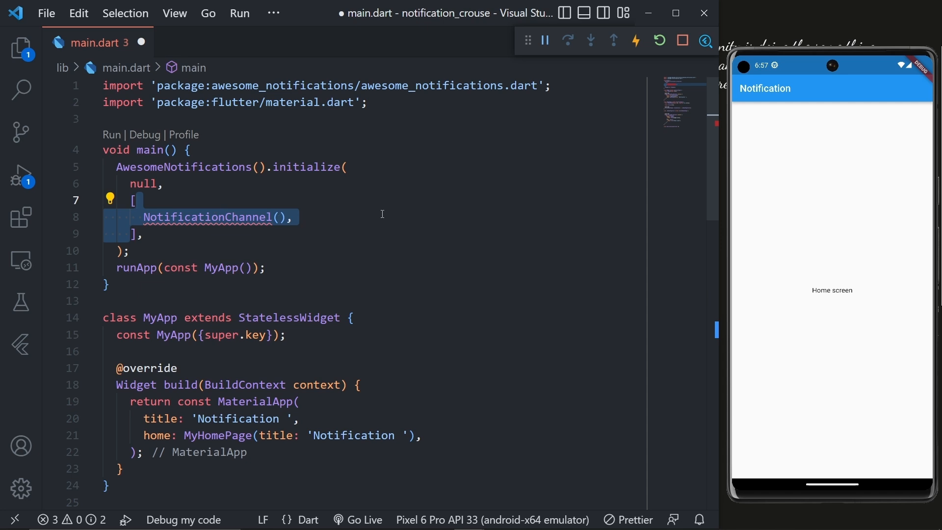
text(channelKey: 'basic_channel',)
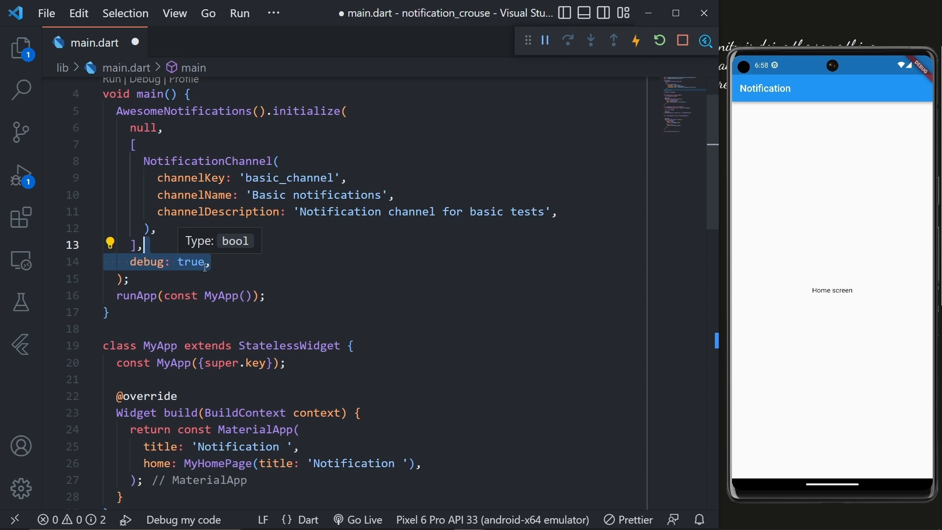
scroll(down, 3)
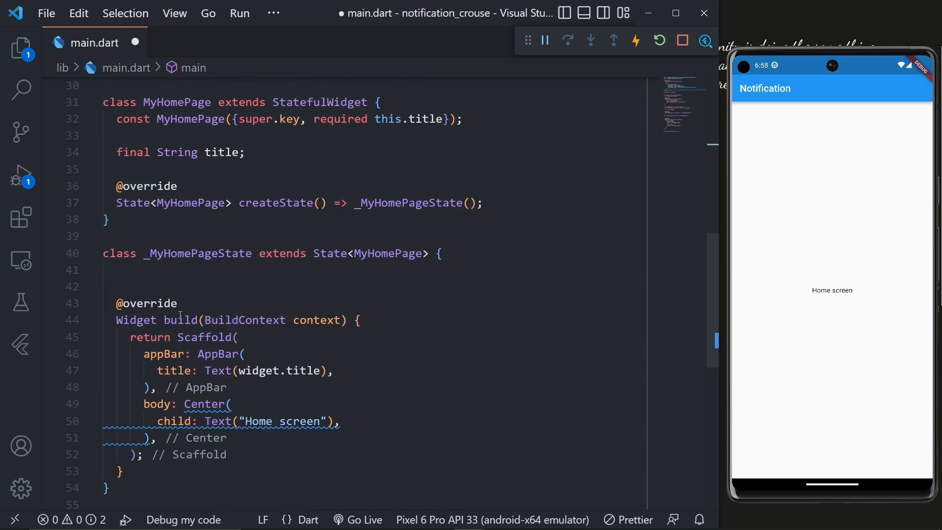
Step: Add an initState override calling AwesomeNotifications().isNotificationAllowed().then((isAllowed) {})
text(@override)
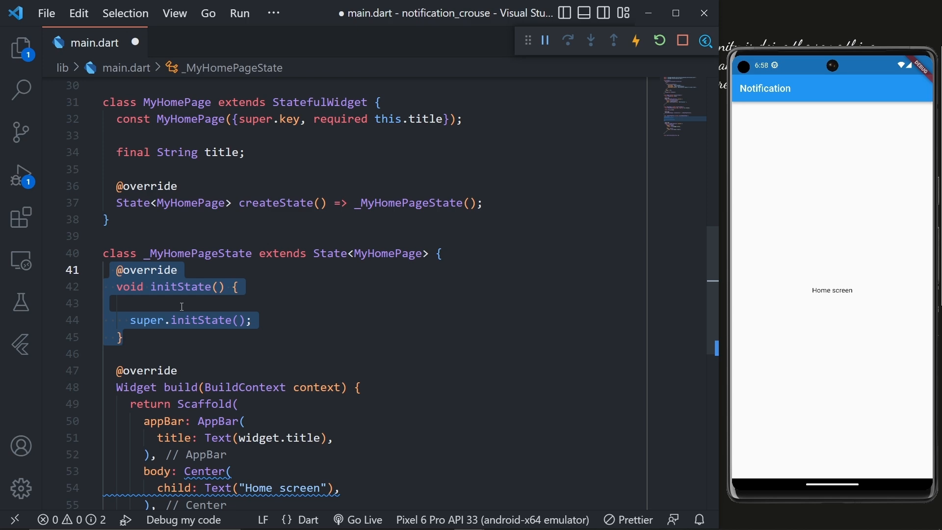
scroll(down, 3)
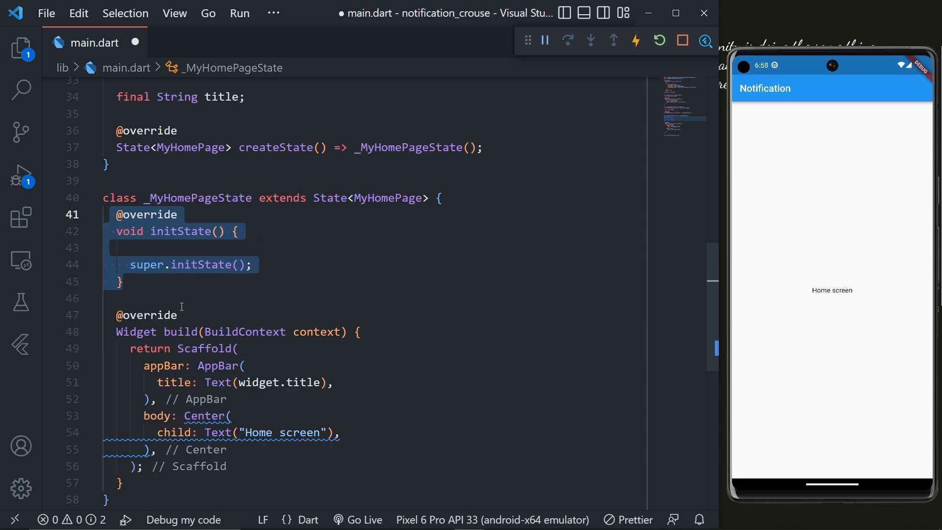
text(AwesomeNotifications().isNotificationAllowed();)
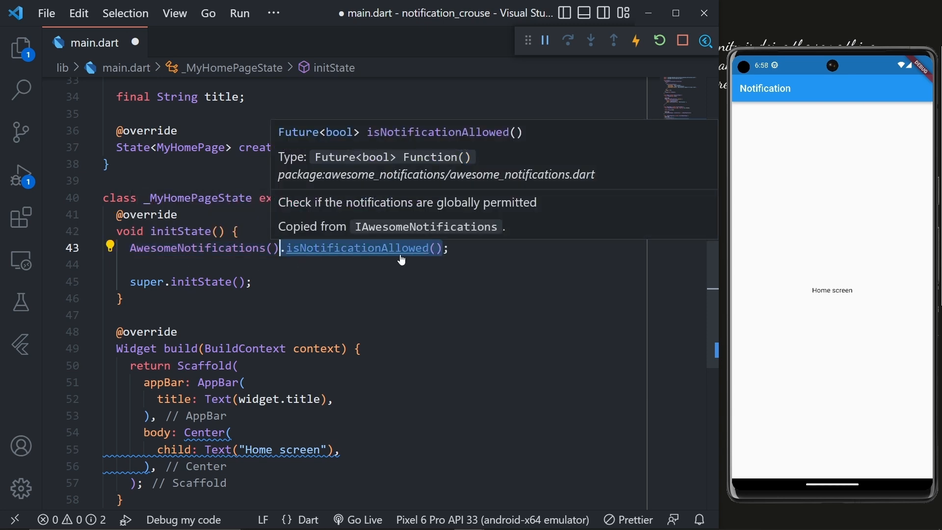
text(.then((isAllowed) {})
click(375, 264)
text(if ()
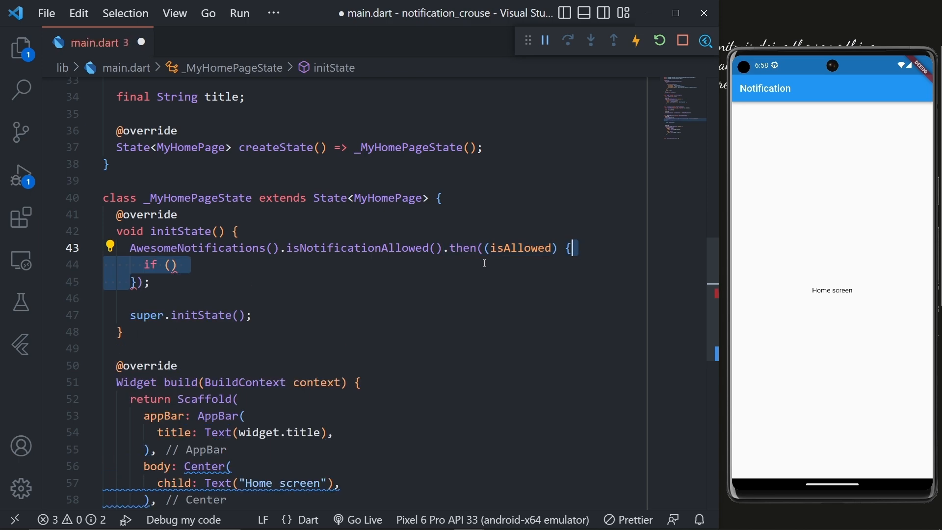
Step: When !isAllowed, call AwesomeNotifications().requestPermissionToSendNotifications()
text(!isAllowed)
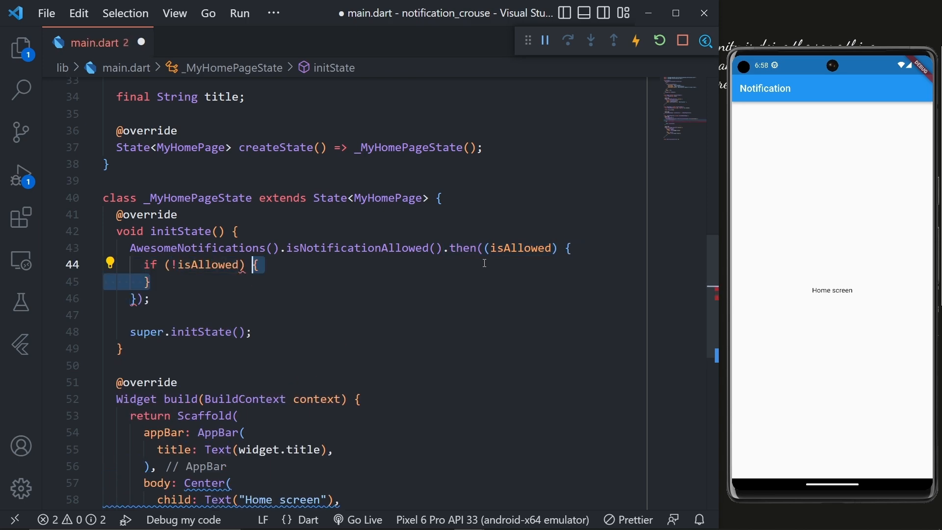
text(AwesomeNotifications();)
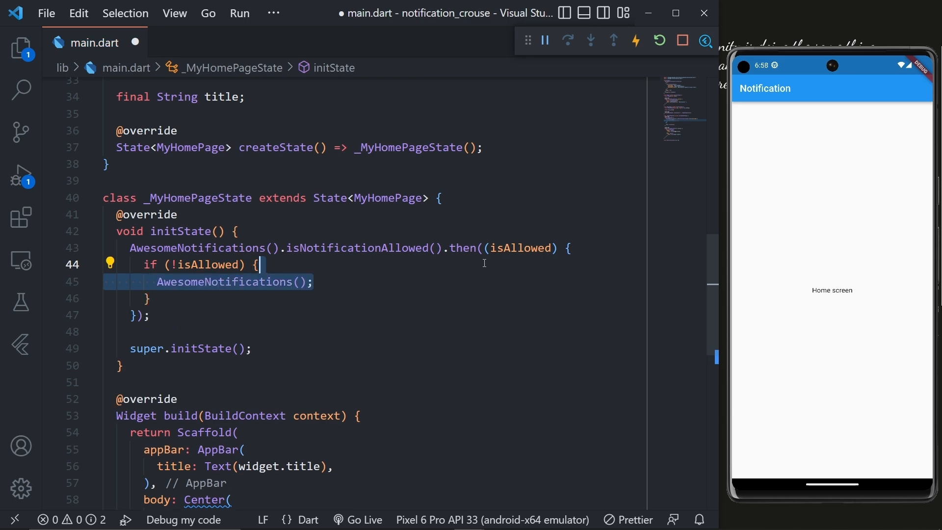
text(.requestPermissionToSendNotifications())
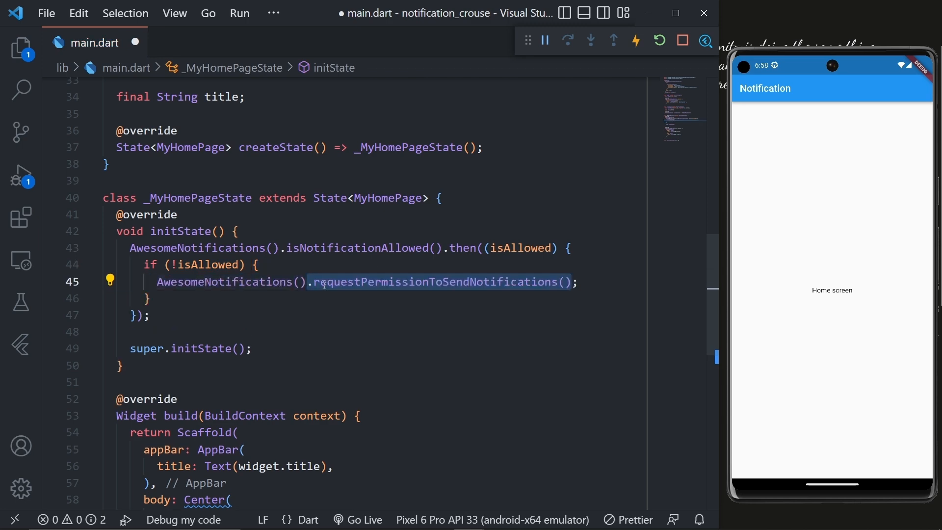
mouse_move(462, 325)
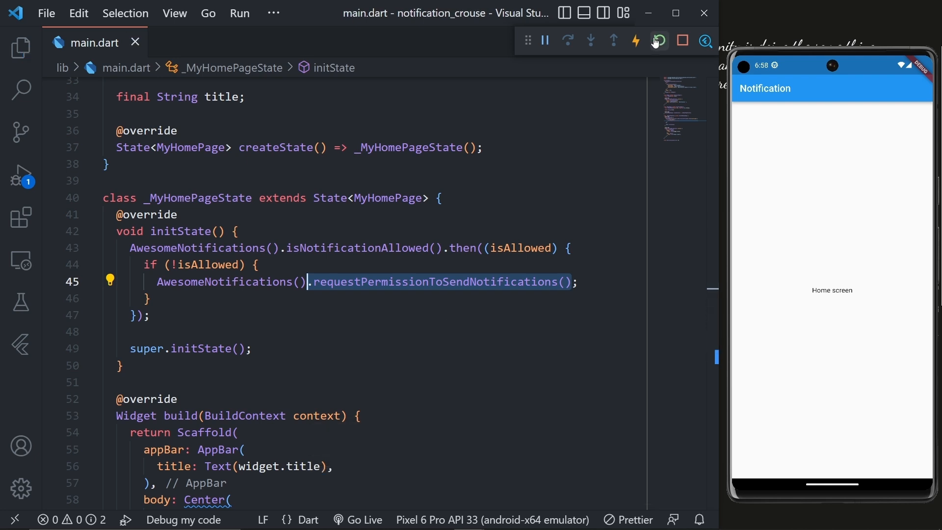
Step: Hot restart the app so the emulator shows the notification permission prompt
click(659, 40)
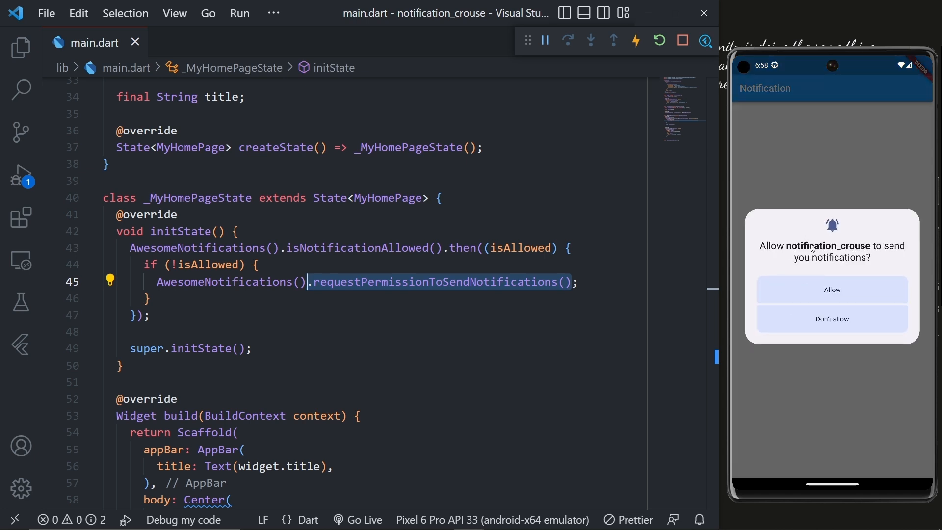
mouse_move(811, 268)
text(onPressed: () {},)
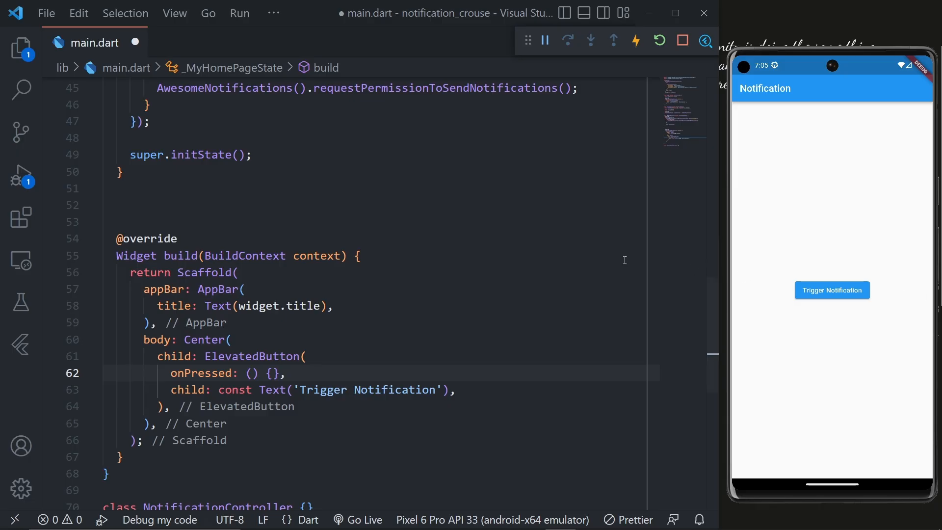
mouse_move(481, 241)
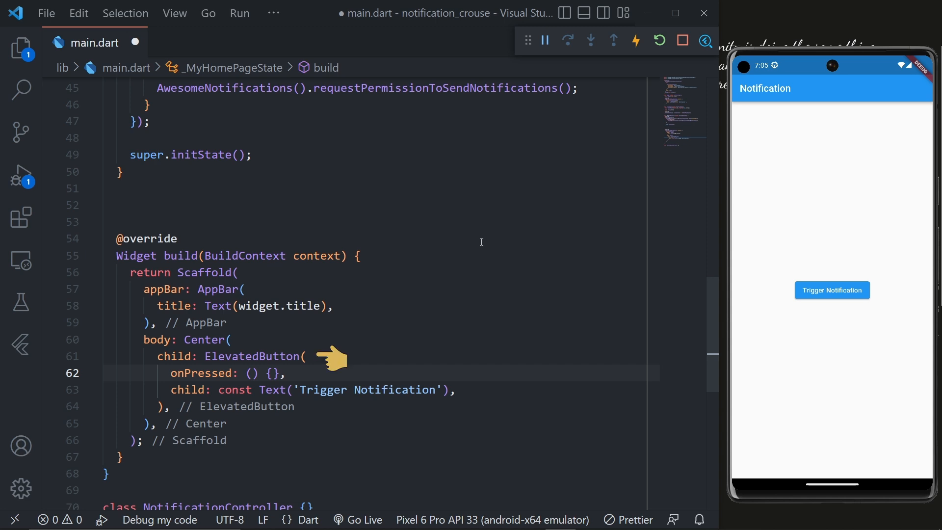
mouse_move(474, 390)
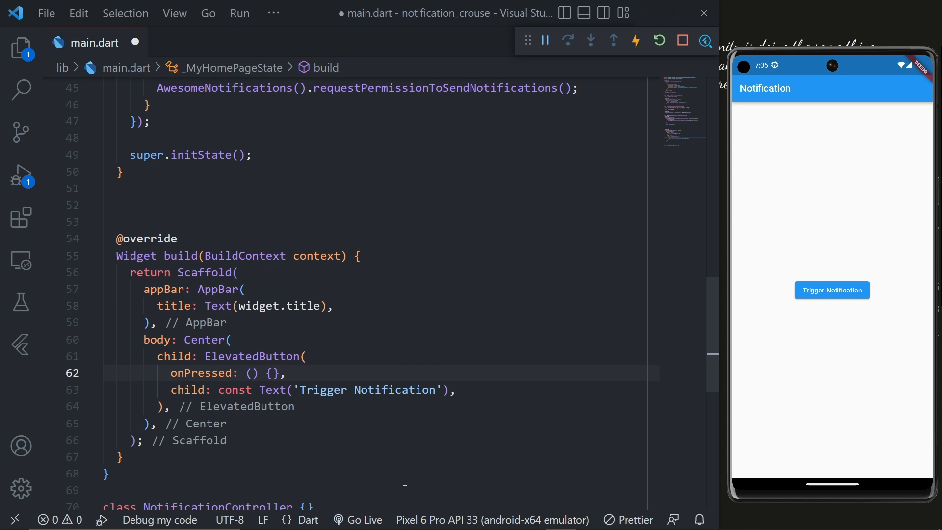
Step: Wire onPressed to triggerNotification, which calls AwesomeNotifications().createNotification(content: NotificationContent())
text(triggerNotification)
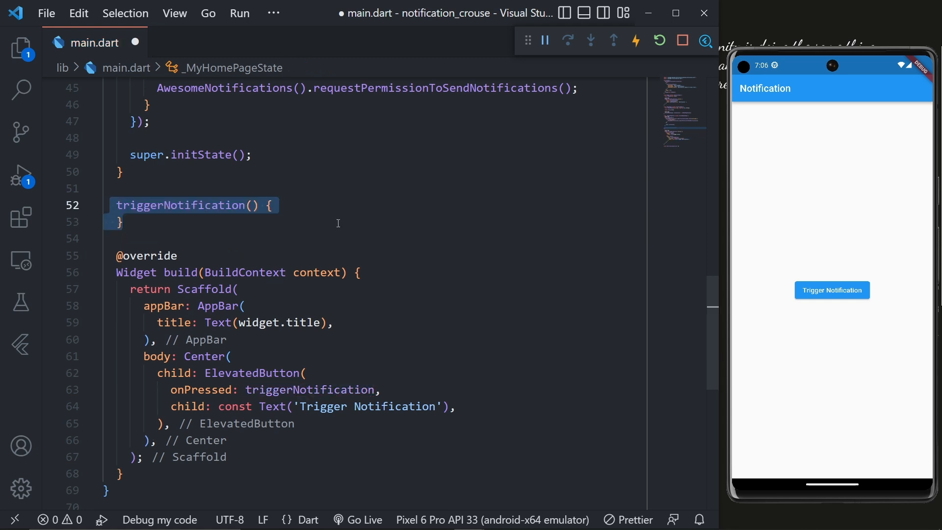
text(AwesomeNotifications();)
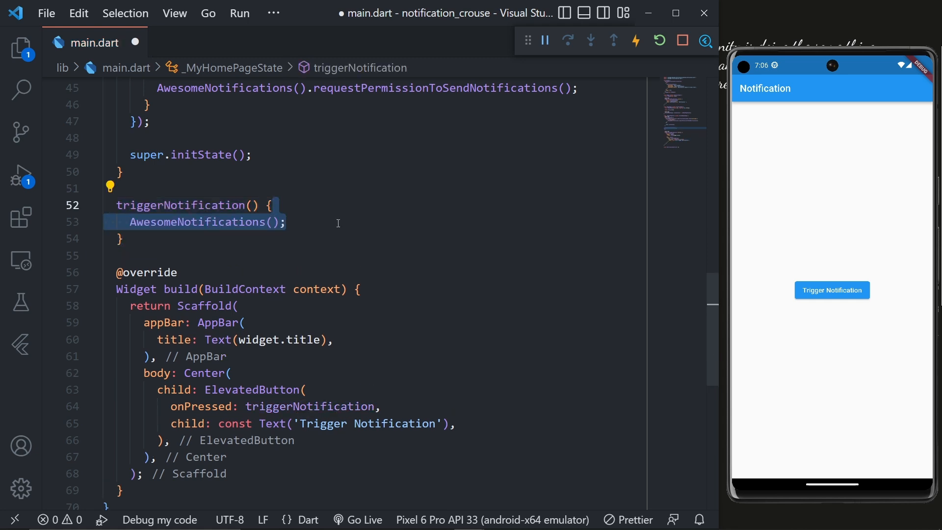
text(.createNotification())
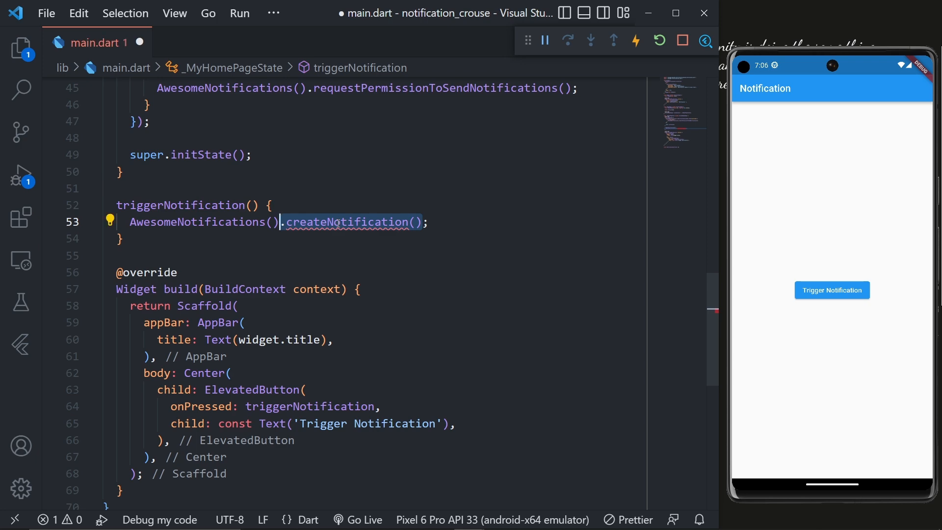
mouse_move(351, 222)
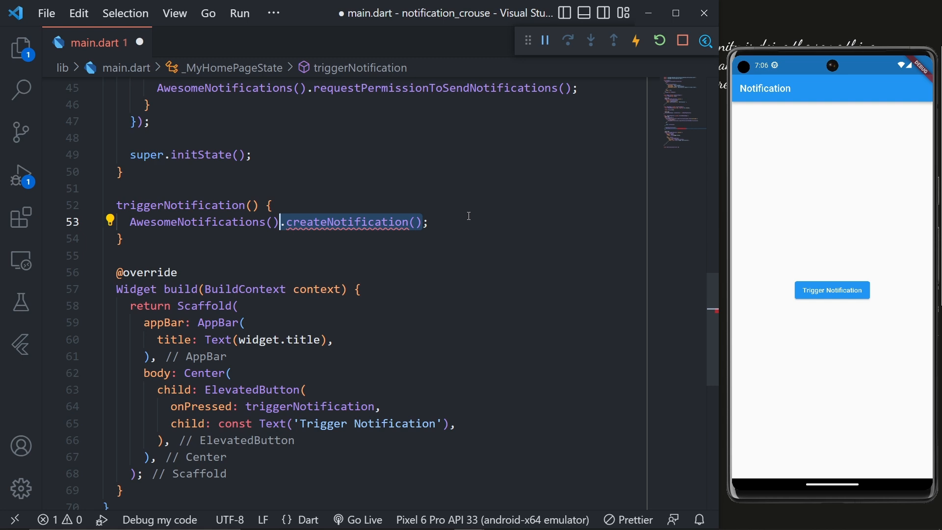
text(content: NotificationContent(),)
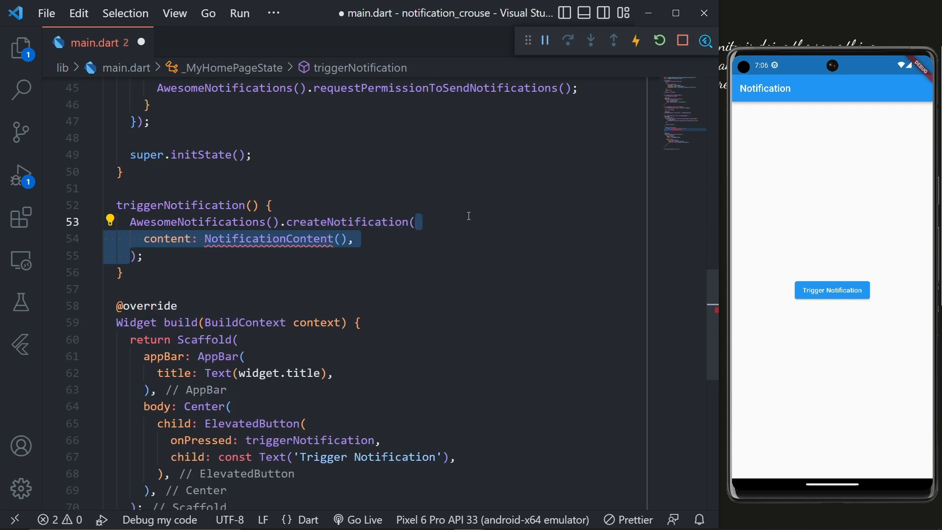
mouse_move(271, 238)
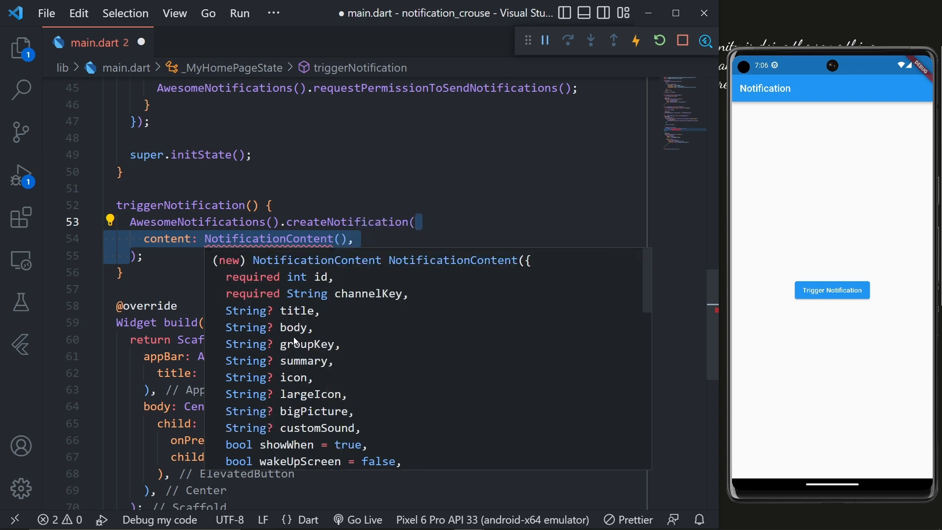
mouse_move(300, 341)
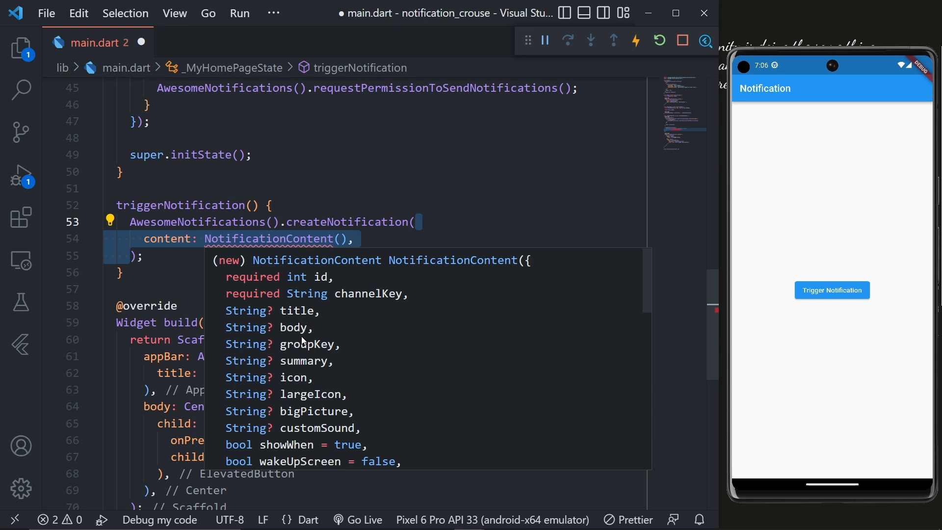
mouse_move(205, 334)
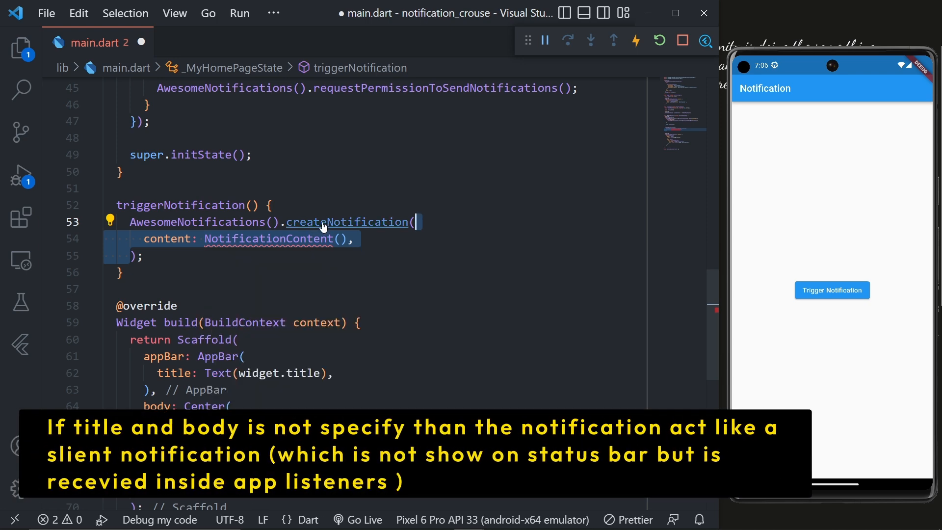
Step: Fill NotificationContent with id 10, channelKey 'basic_channel' and body 'Simple Button'
text(id: 10,)
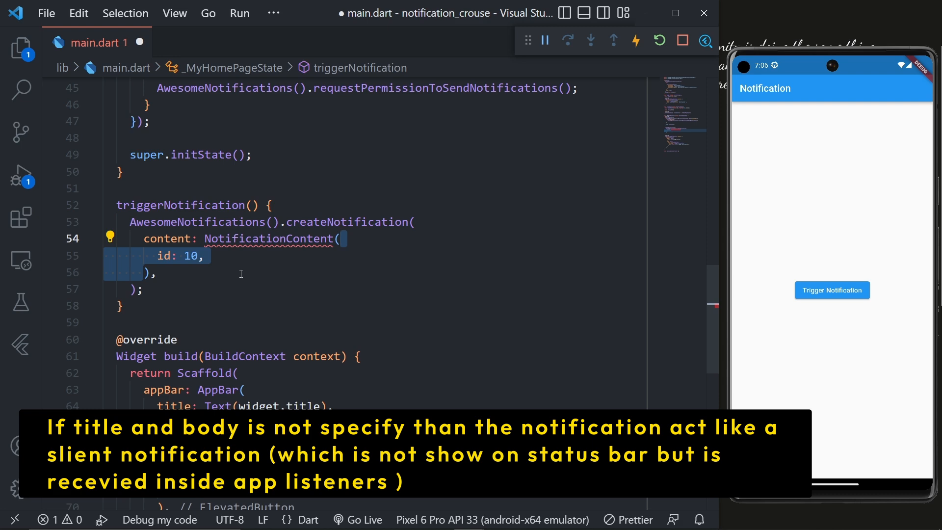
text(channelKey: 'basic_channel',)
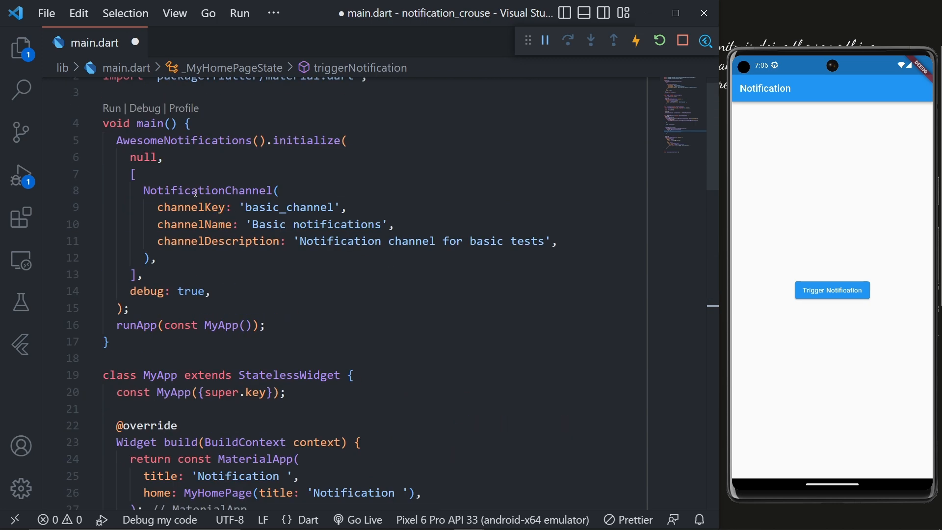
scroll(down, 3)
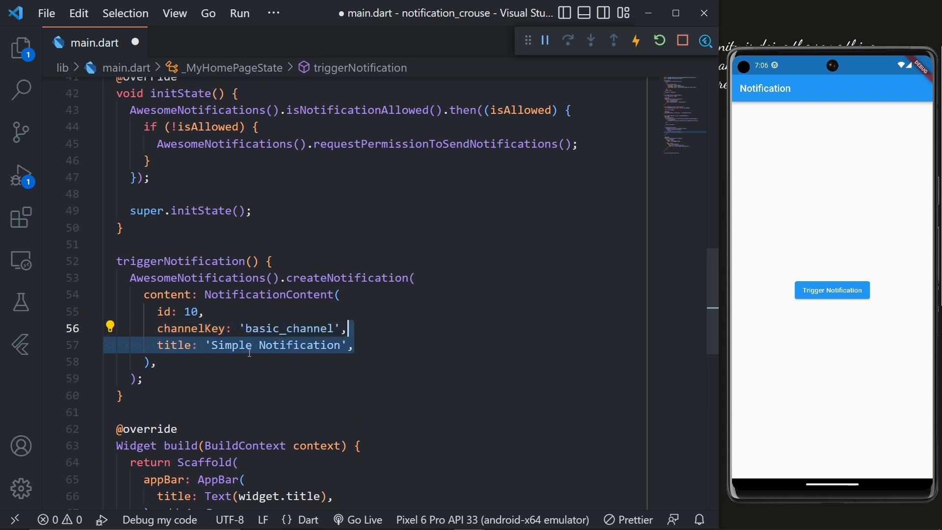
scroll(down, 3)
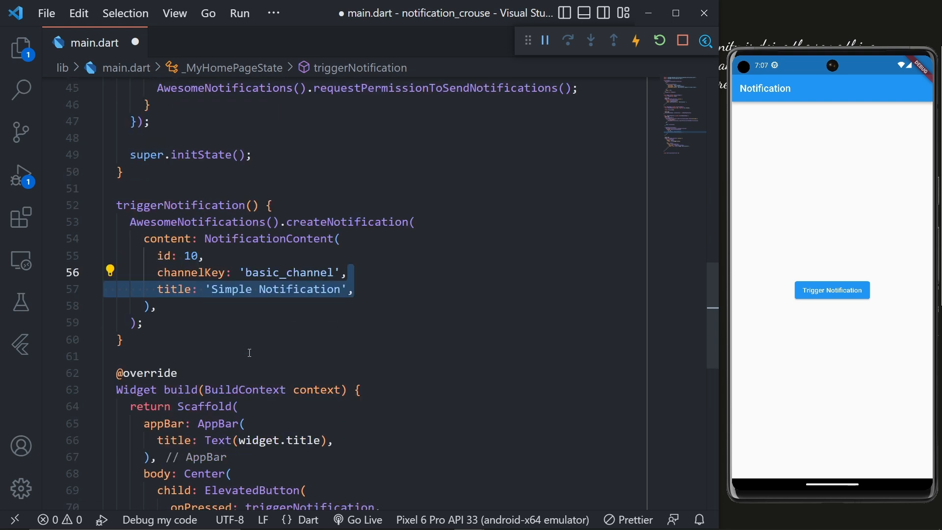
text(body: 'Simple Button',)
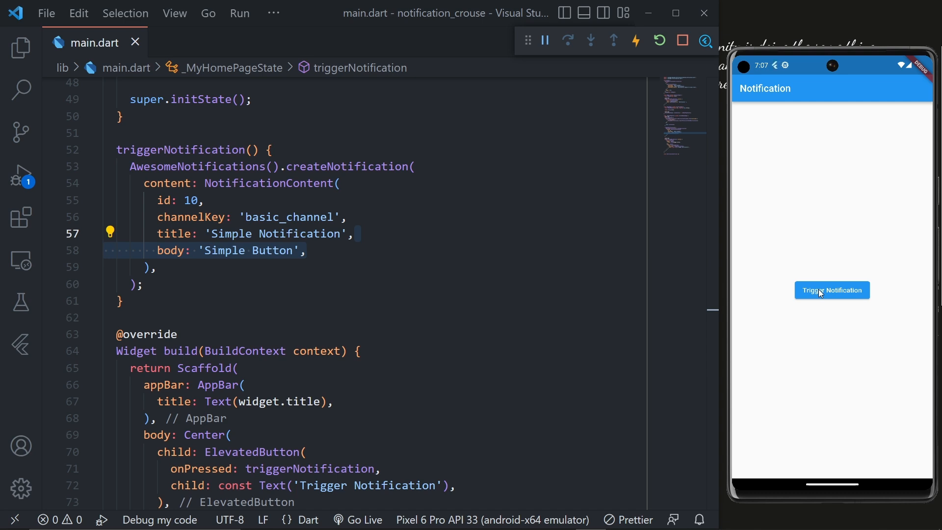
mouse_move(777, 91)
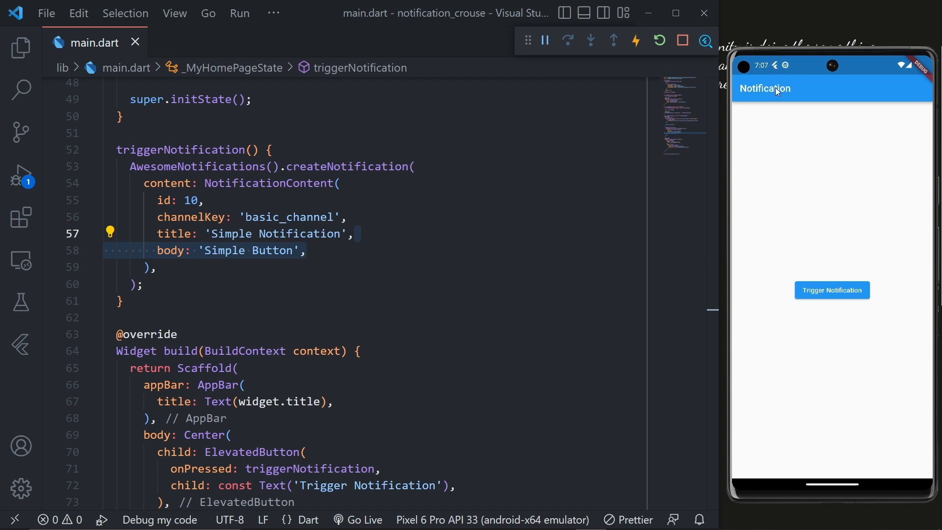